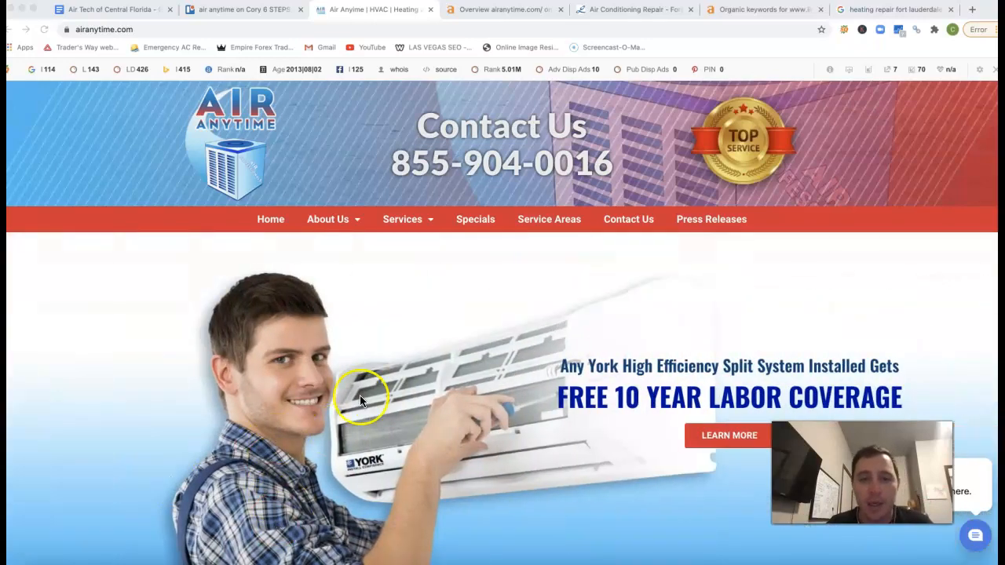
# Scroll through the airanytime.com homepage to review its content
pyautogui.scroll(-3)
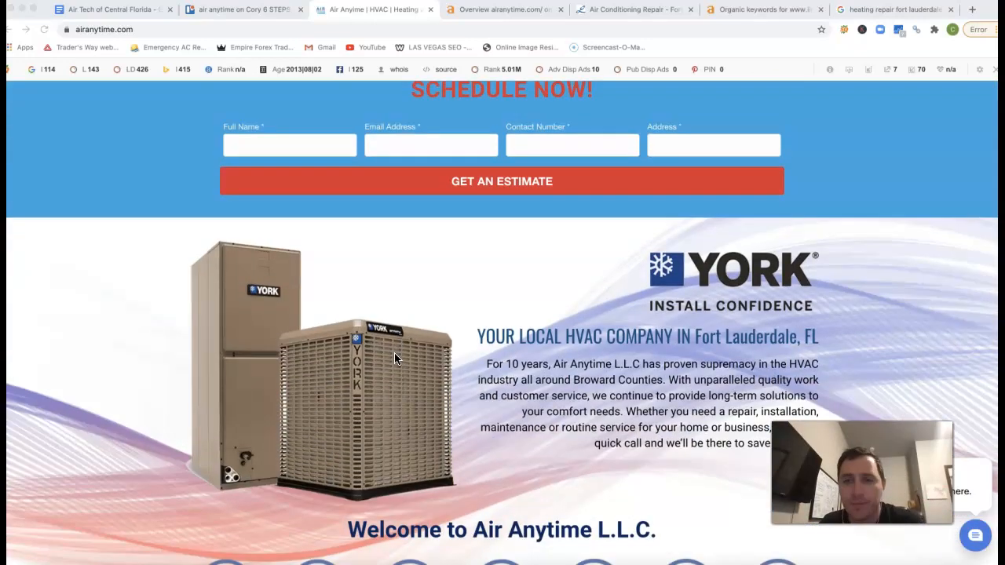
pyautogui.scroll(-3)
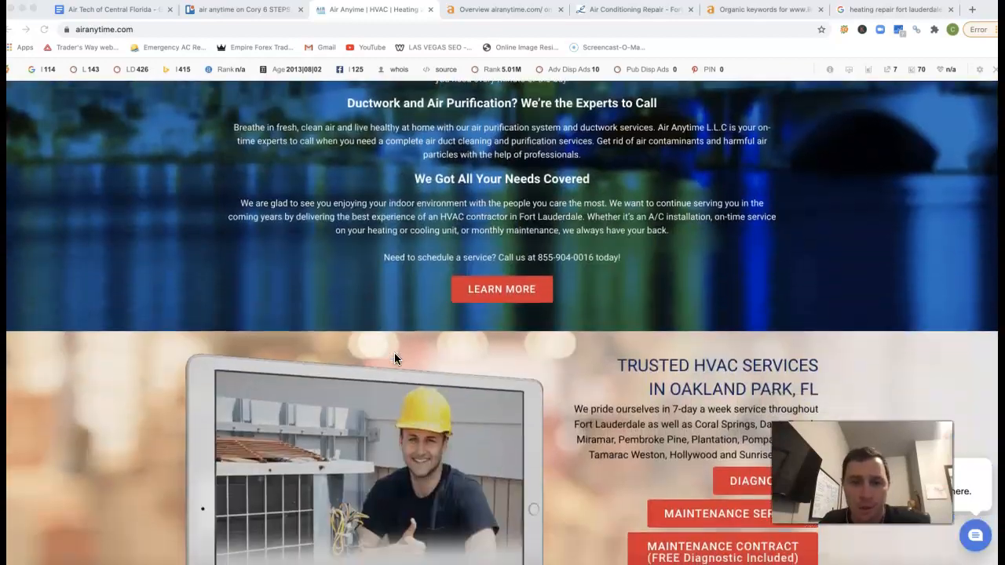
pyautogui.scroll(-3)
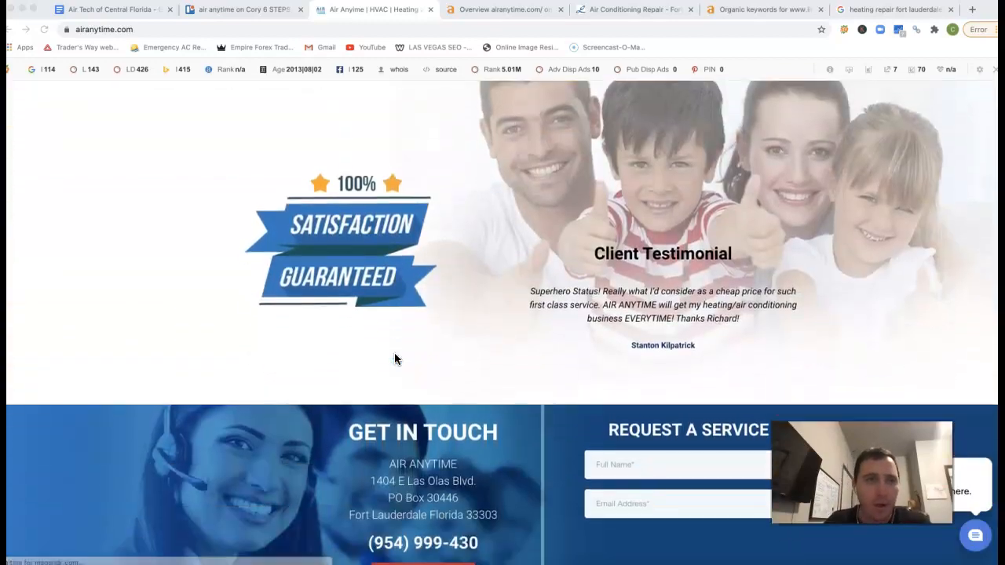
pyautogui.scroll(3)
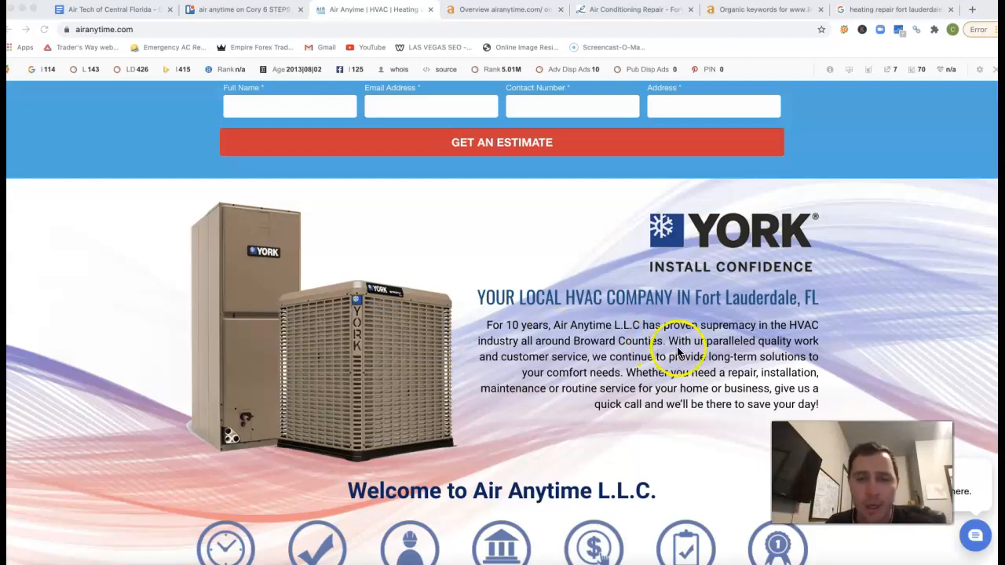
pyautogui.scroll(-3)
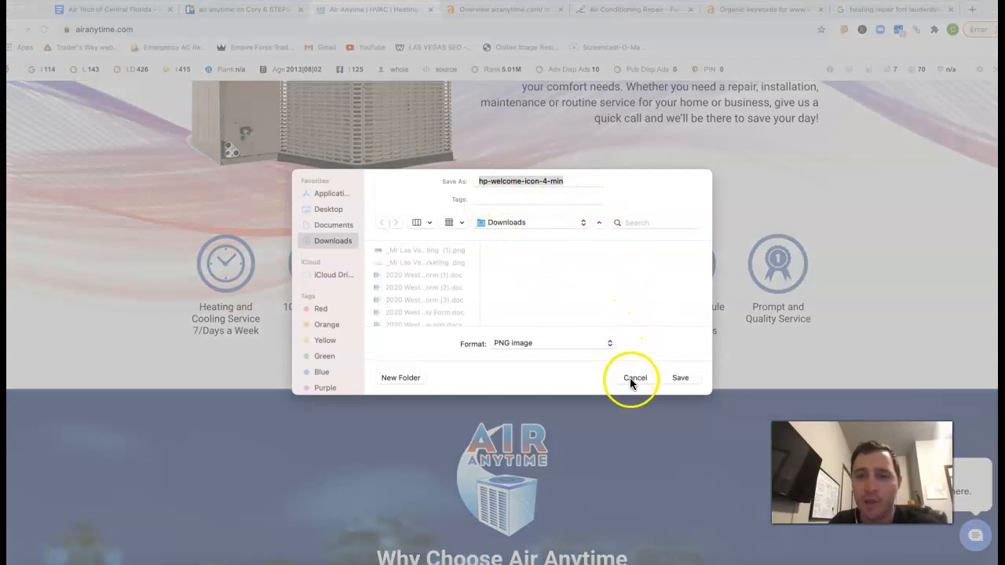
# Dismiss the accidental Save As dialog and switch to the 'heating repair fort lauderdale' Google results
pyautogui.click(633, 378)
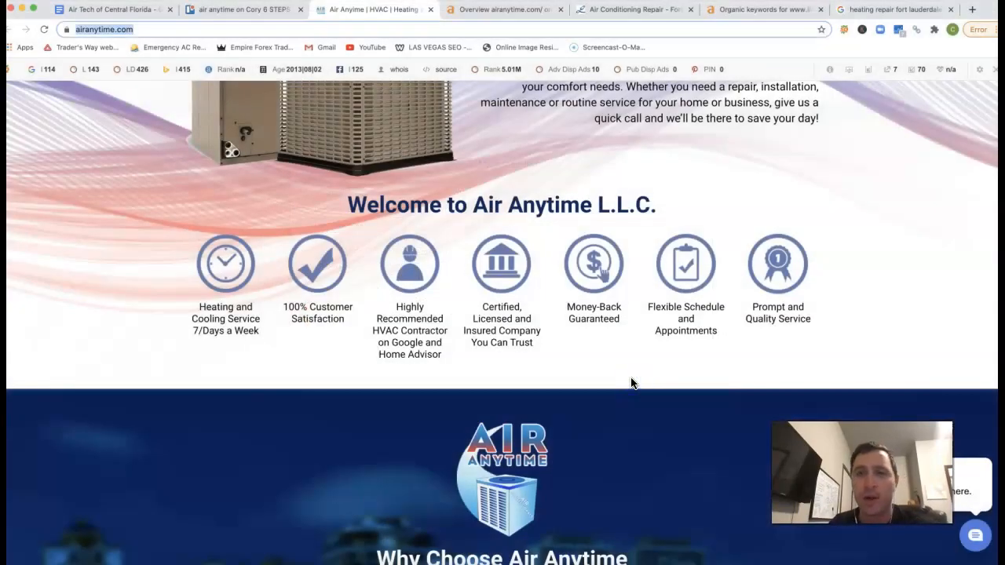
pyautogui.scroll(3)
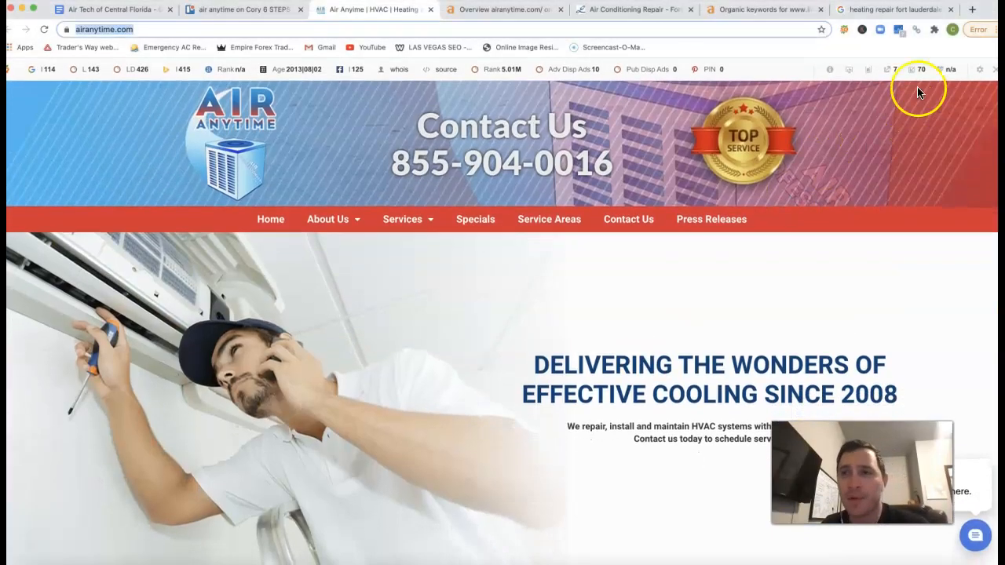
pyautogui.click(903, 9)
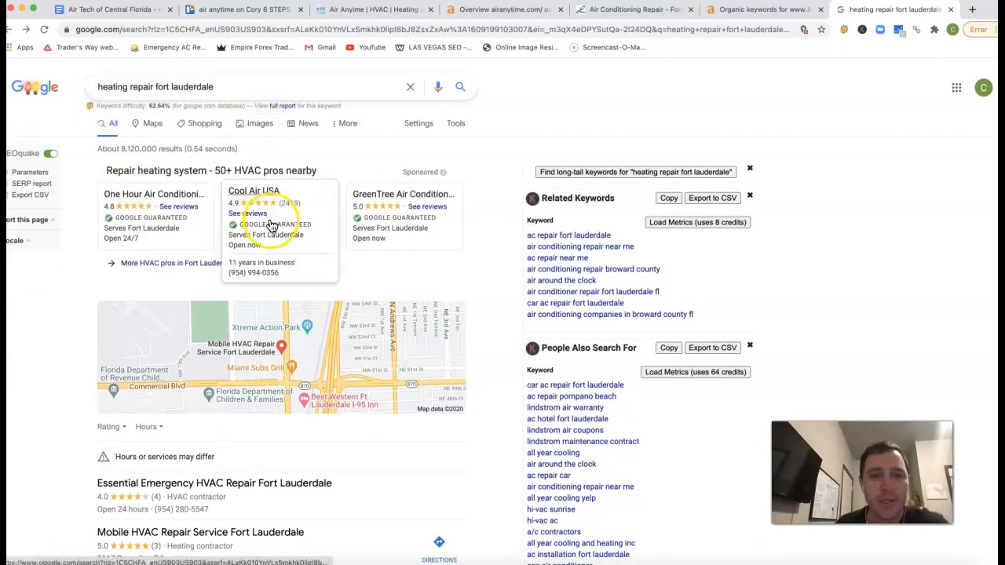
pyautogui.moveTo(294, 263)
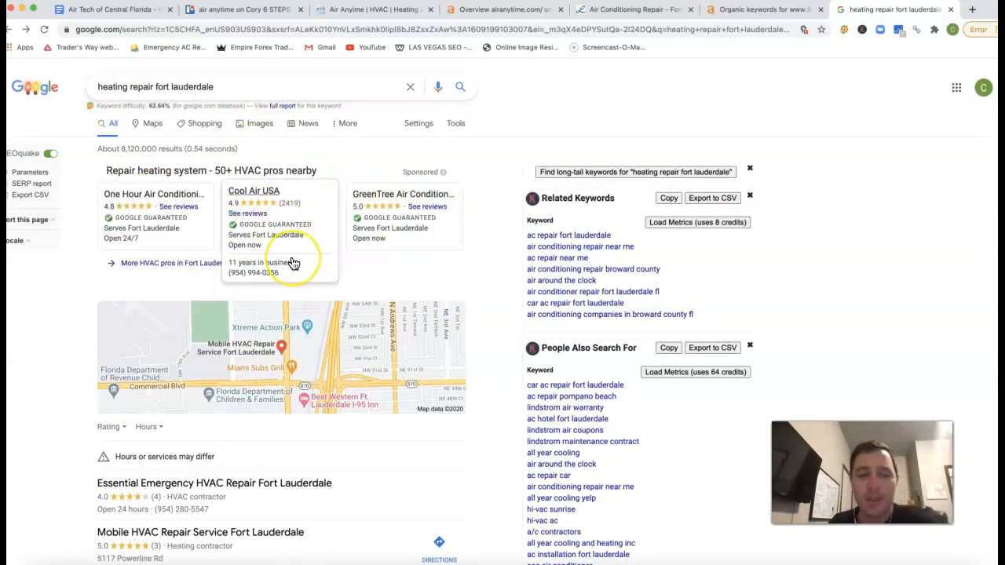
pyautogui.scroll(-3)
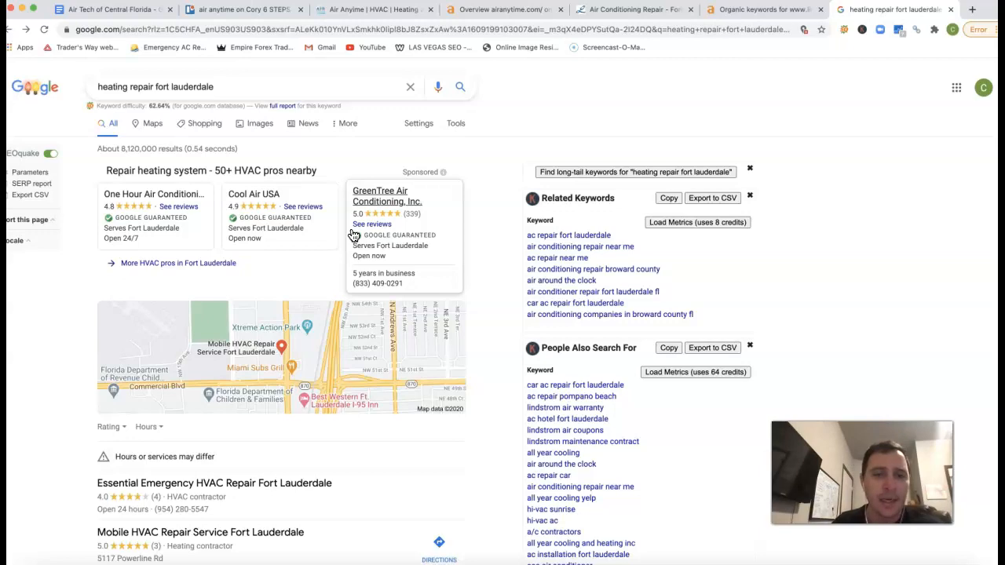
pyautogui.moveTo(314, 293)
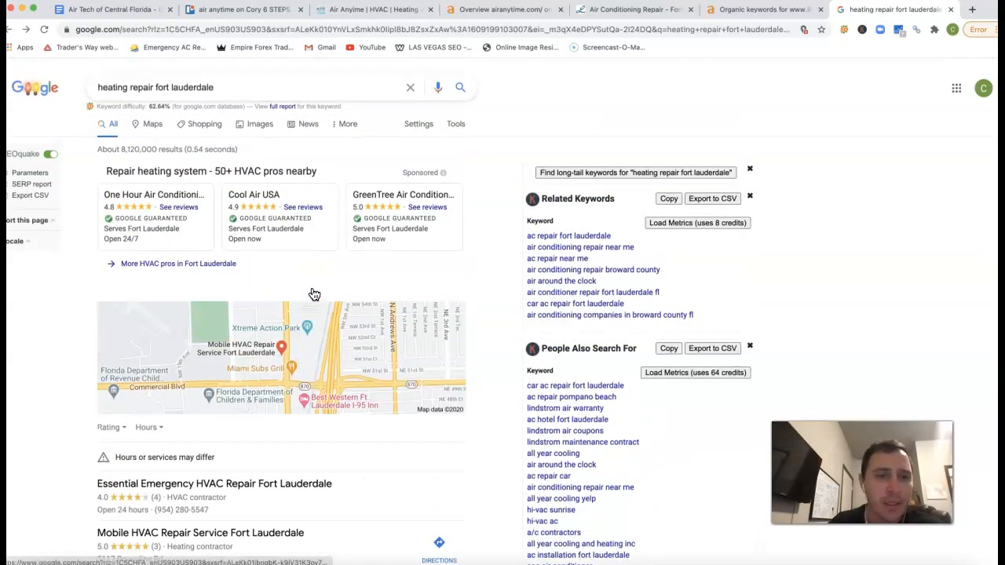
pyautogui.scroll(-3)
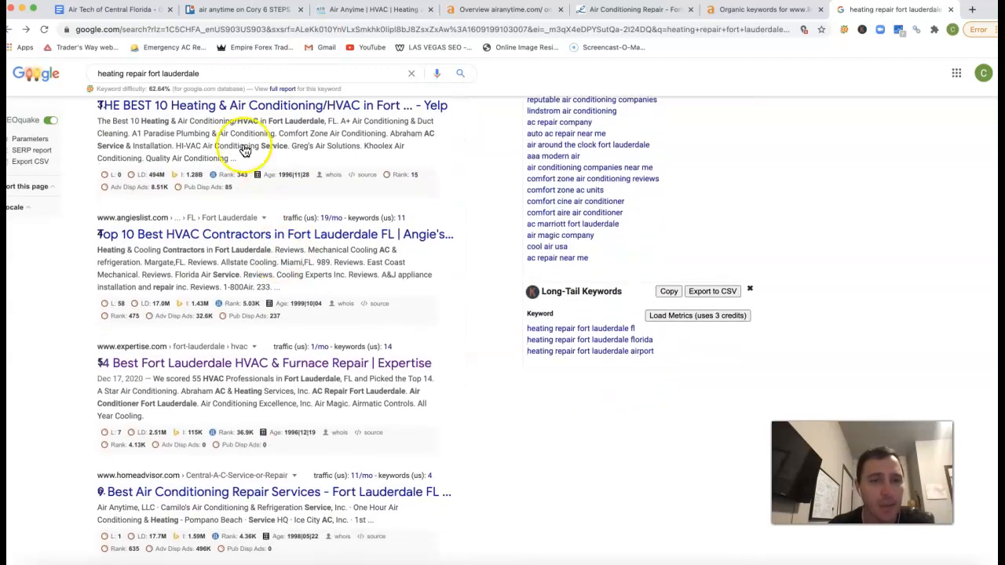
pyautogui.moveTo(196, 354)
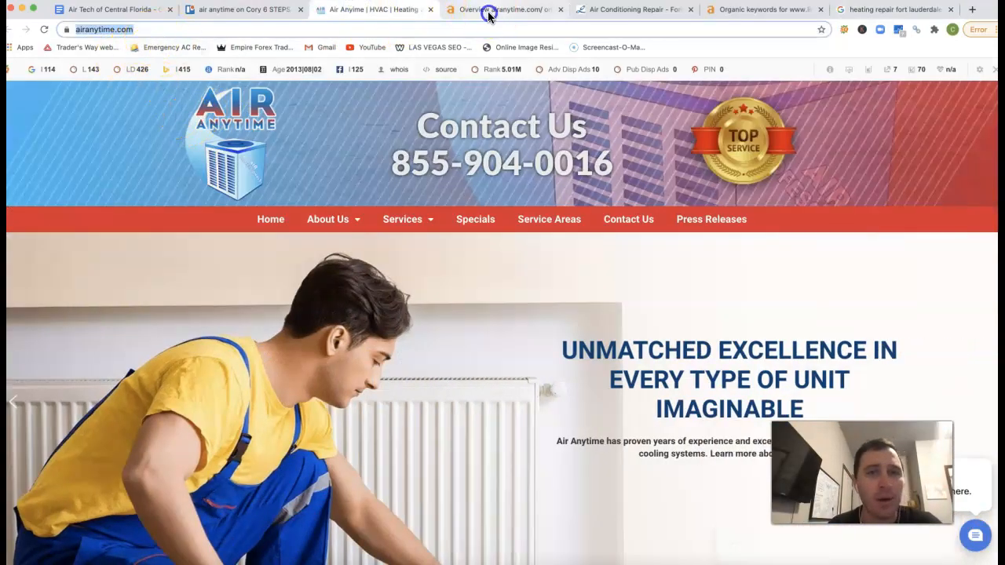
# Review the airanytime.com Ahrefs overview: UR 28, DR 4.1, 462 backlinks, 73 referring domains, 195 keywords
pyautogui.click(505, 9)
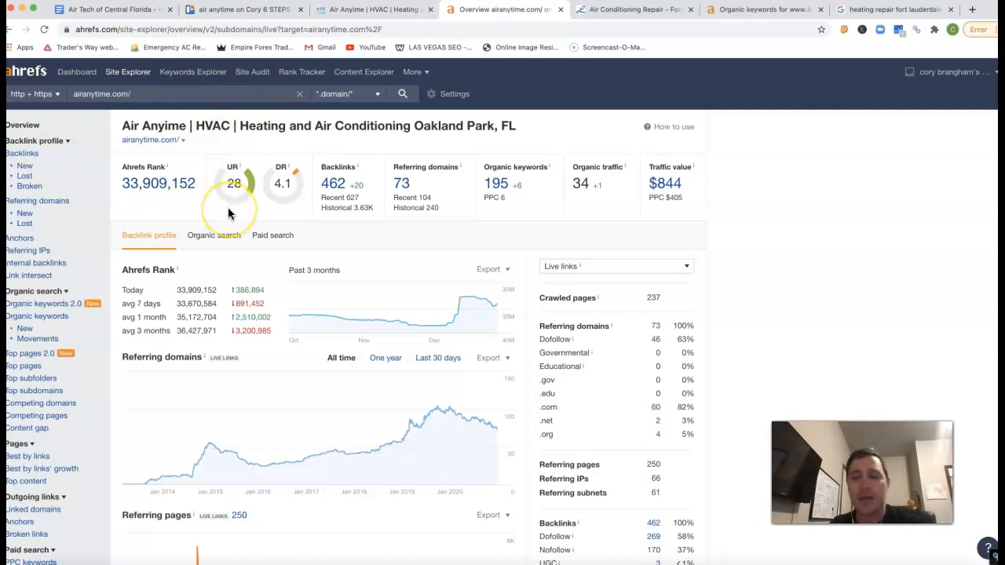
pyautogui.moveTo(230, 213)
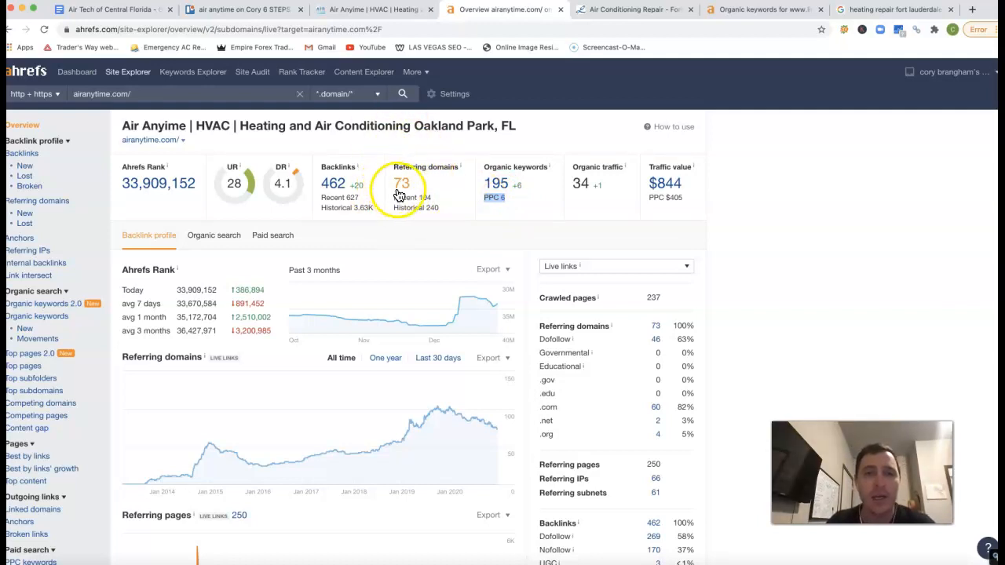
pyautogui.moveTo(351, 183)
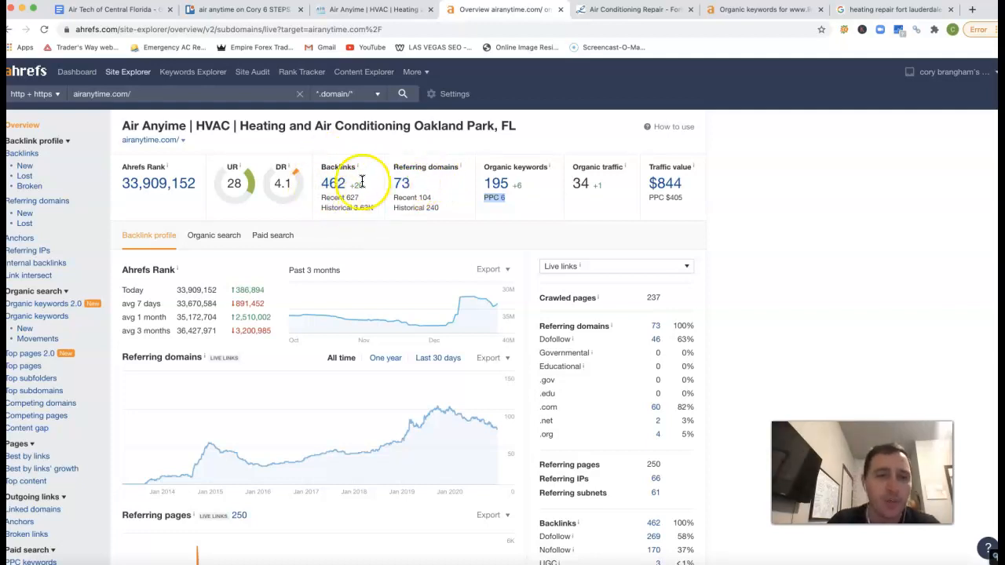
pyautogui.moveTo(371, 204)
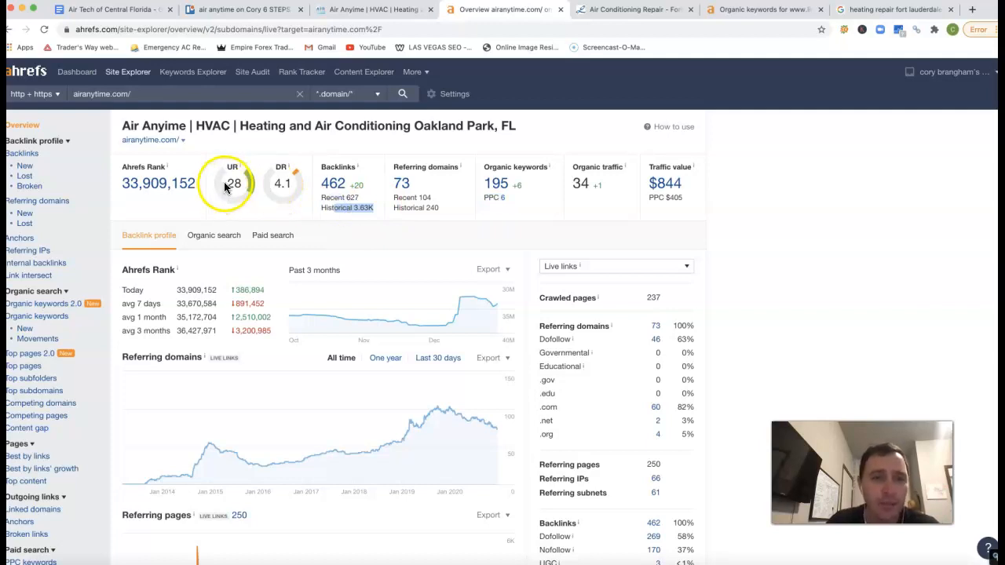
pyautogui.moveTo(295, 220)
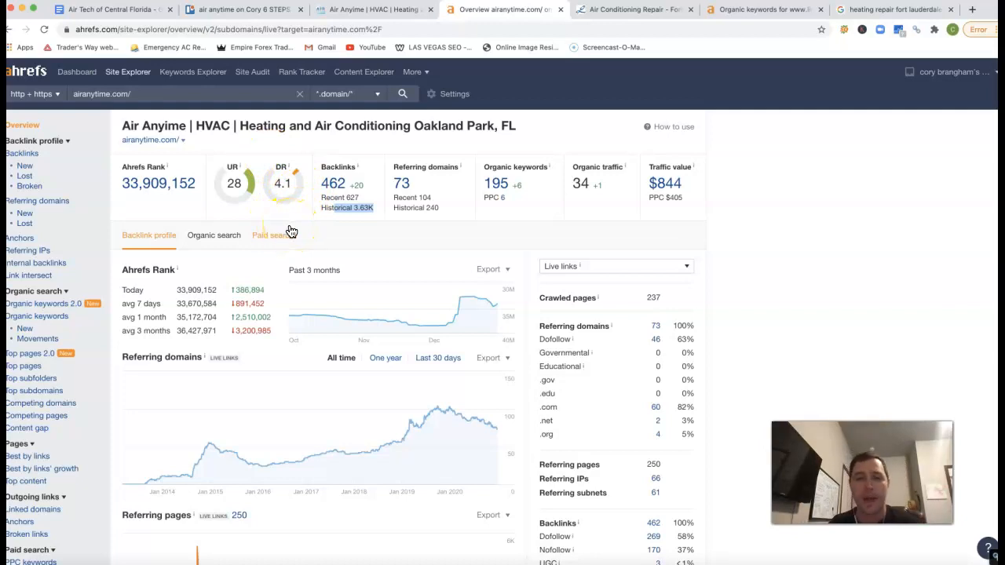
pyautogui.moveTo(283, 214)
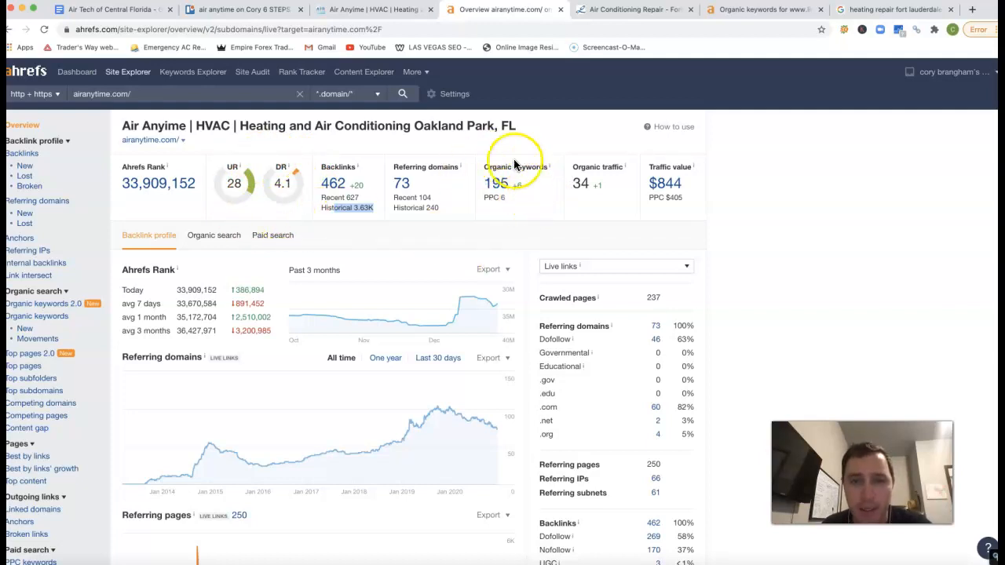
pyautogui.moveTo(514, 181)
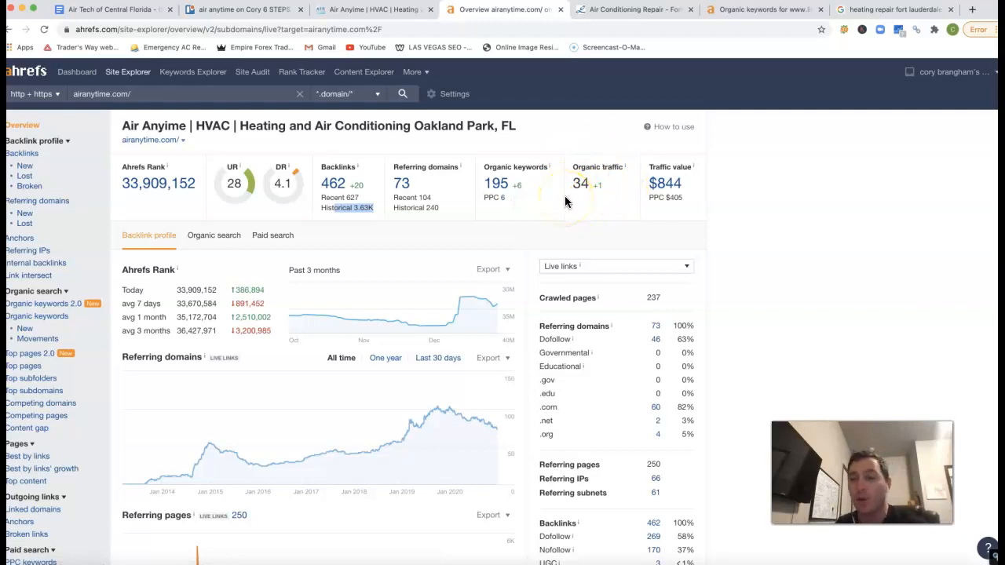
pyautogui.moveTo(630, 146)
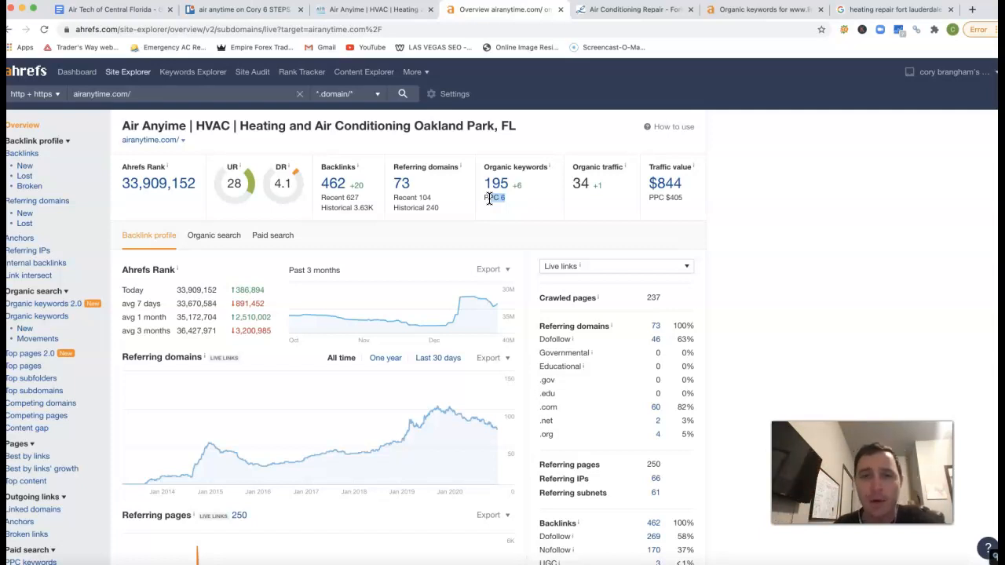
pyautogui.click(495, 183)
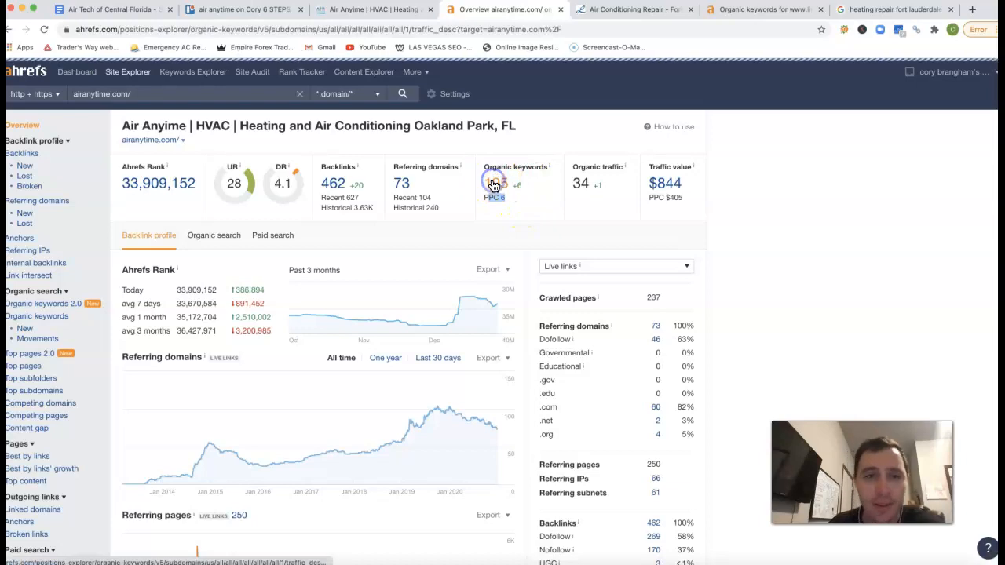
# Review page 1 of airanytime.com's Ahrefs organic keywords table, then view page 2
pyautogui.click(495, 183)
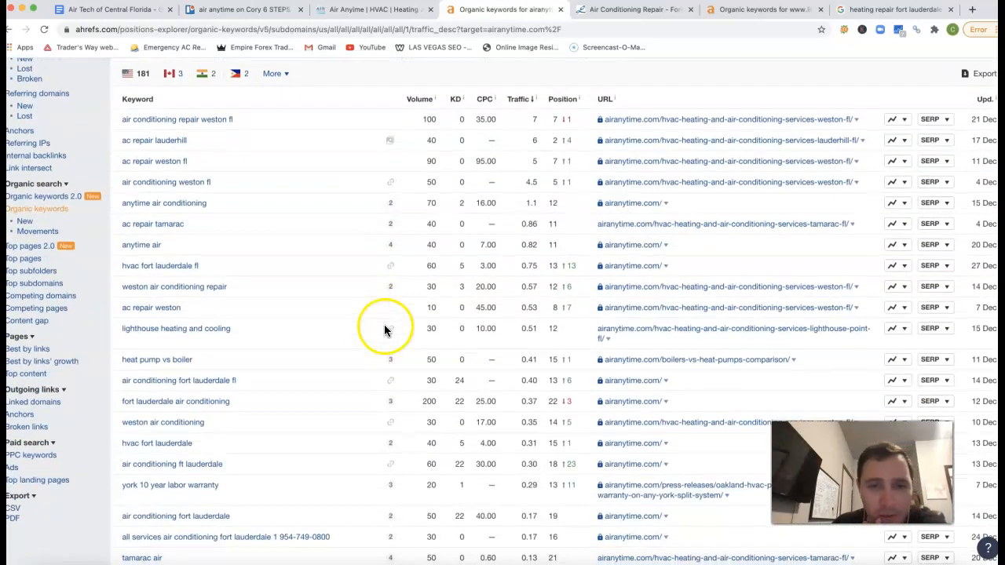
pyautogui.scroll(-3)
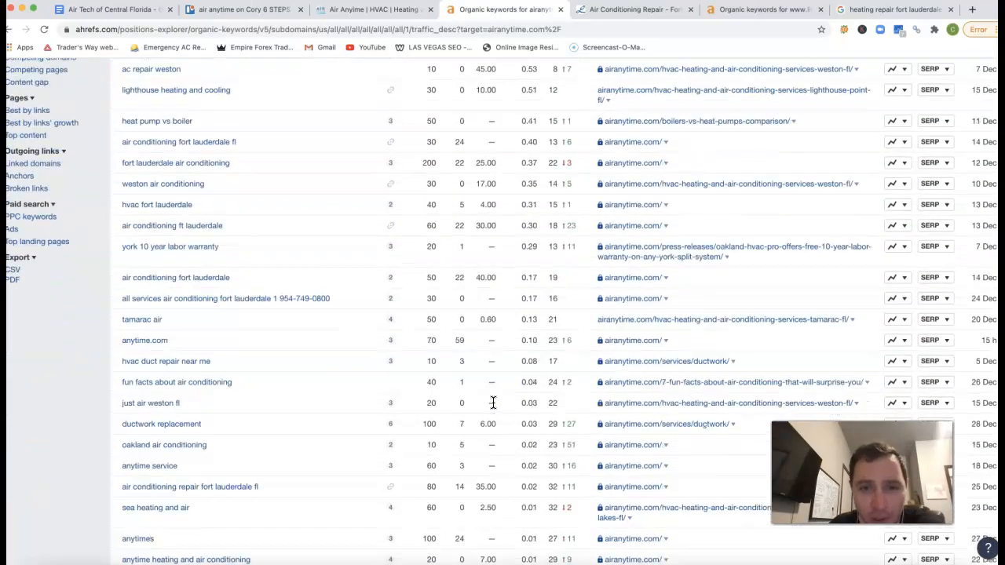
pyautogui.scroll(-3)
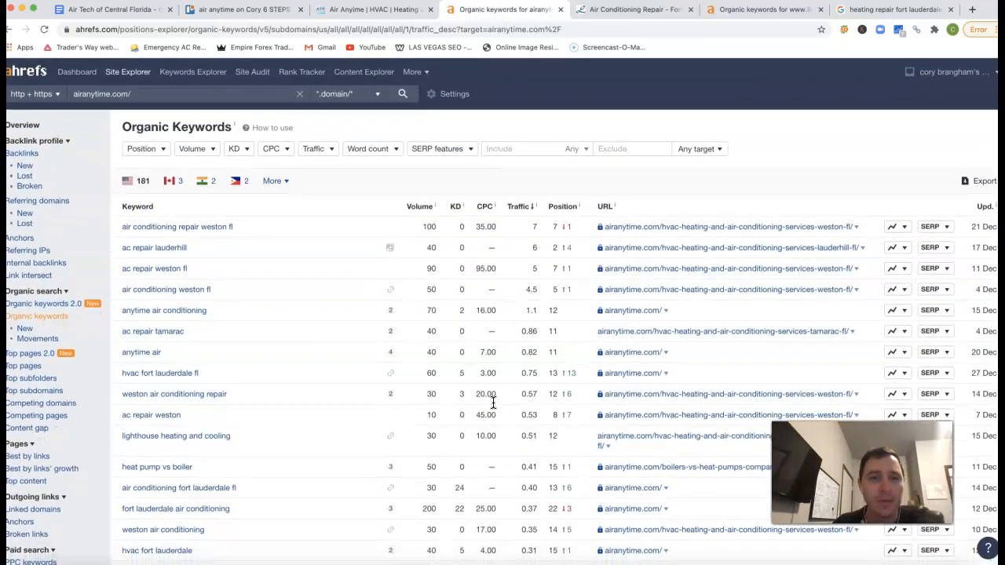
pyautogui.scroll(-3)
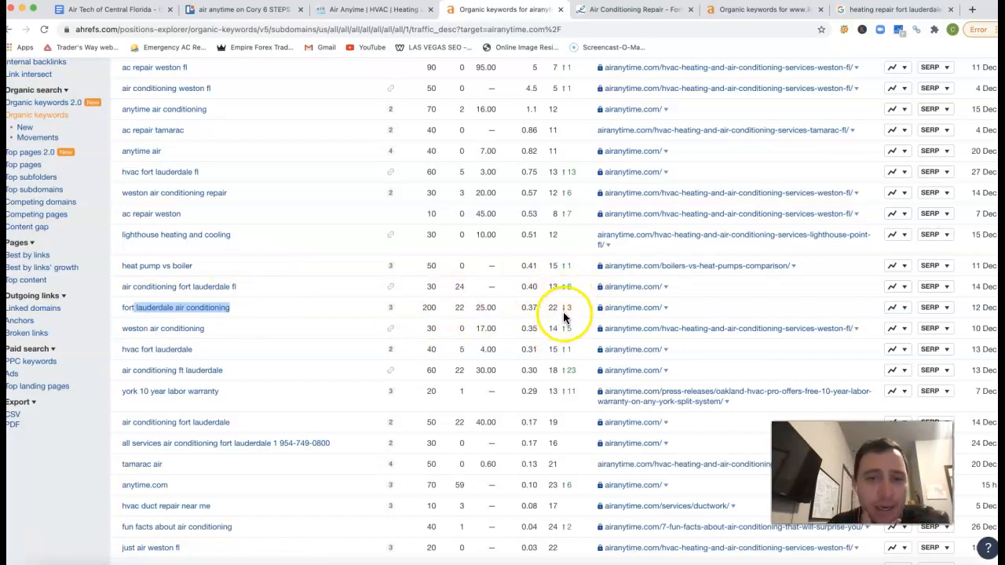
pyautogui.moveTo(572, 317)
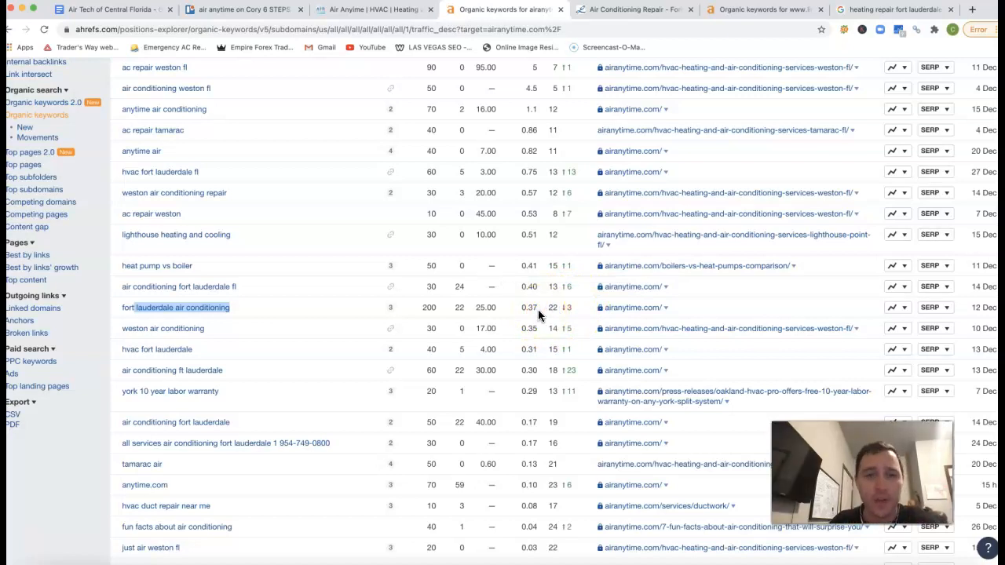
pyautogui.scroll(-3)
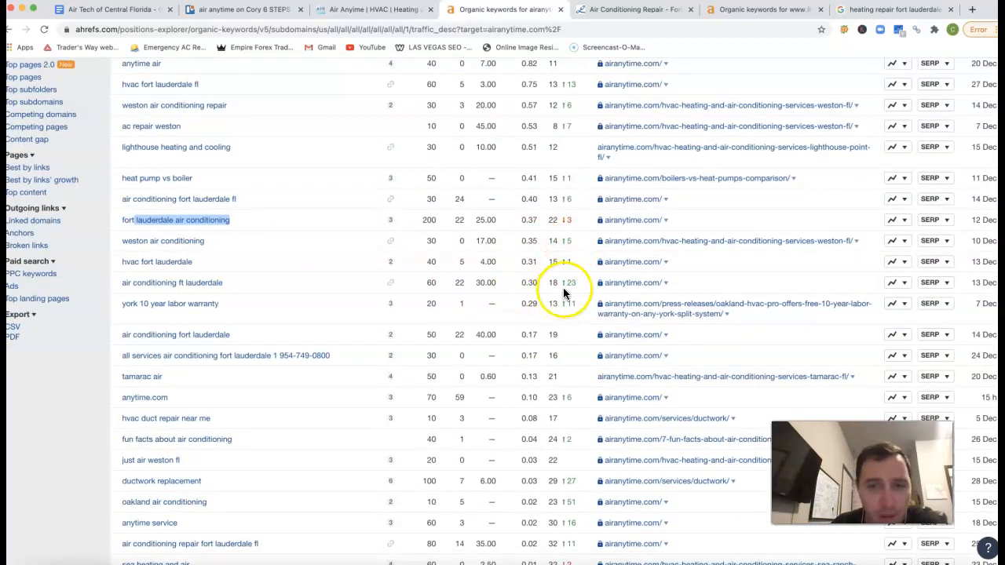
pyautogui.moveTo(224, 303)
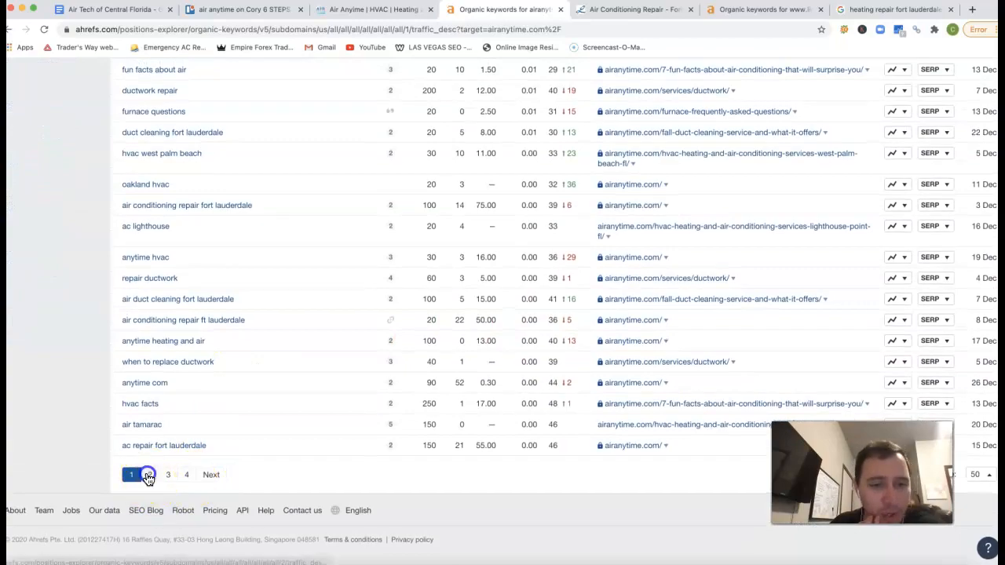
pyautogui.click(149, 474)
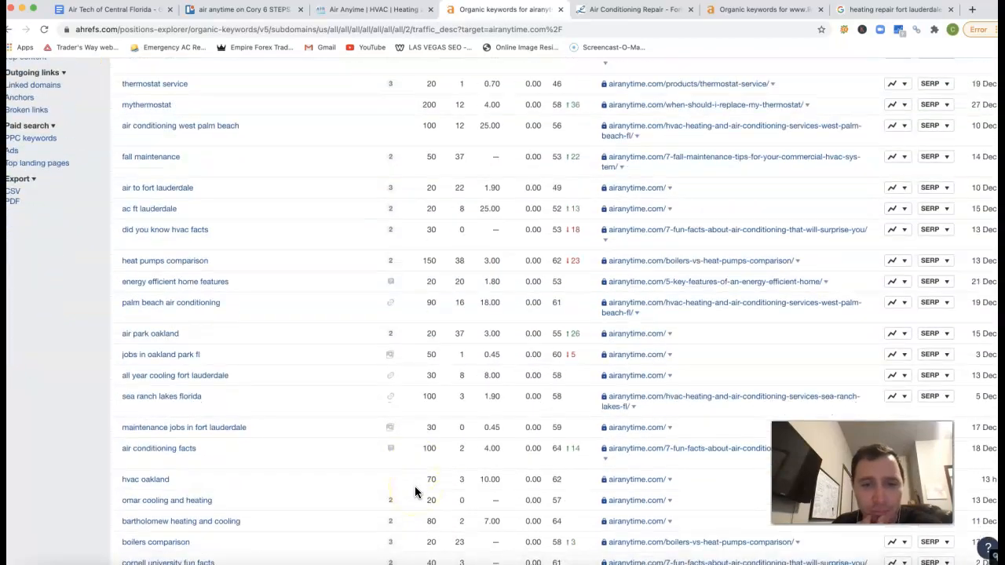
pyautogui.scroll(-3)
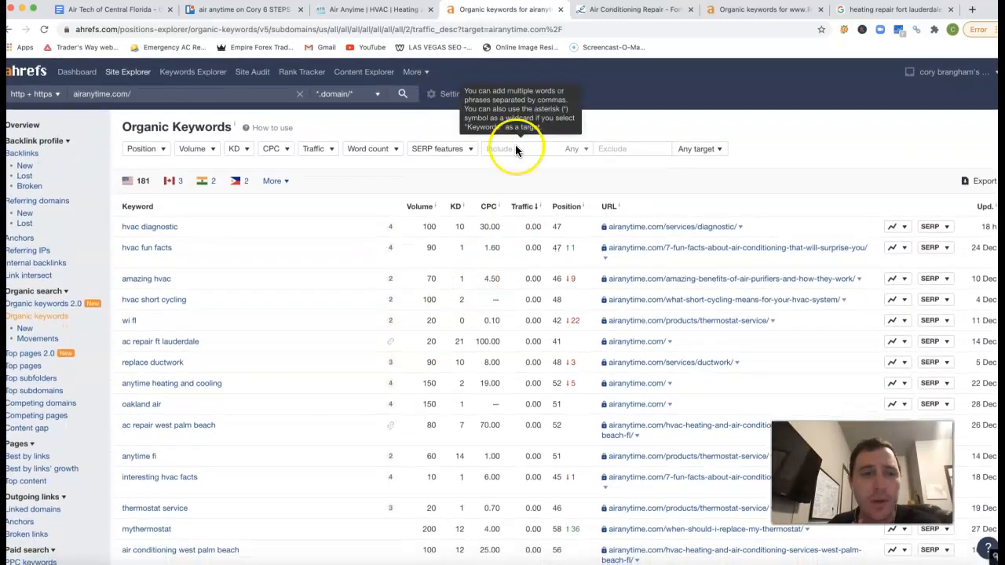
# Switch to the Lindstrom Air tab showing its Air Conditioning Repair, Service & Installation page
pyautogui.click(634, 9)
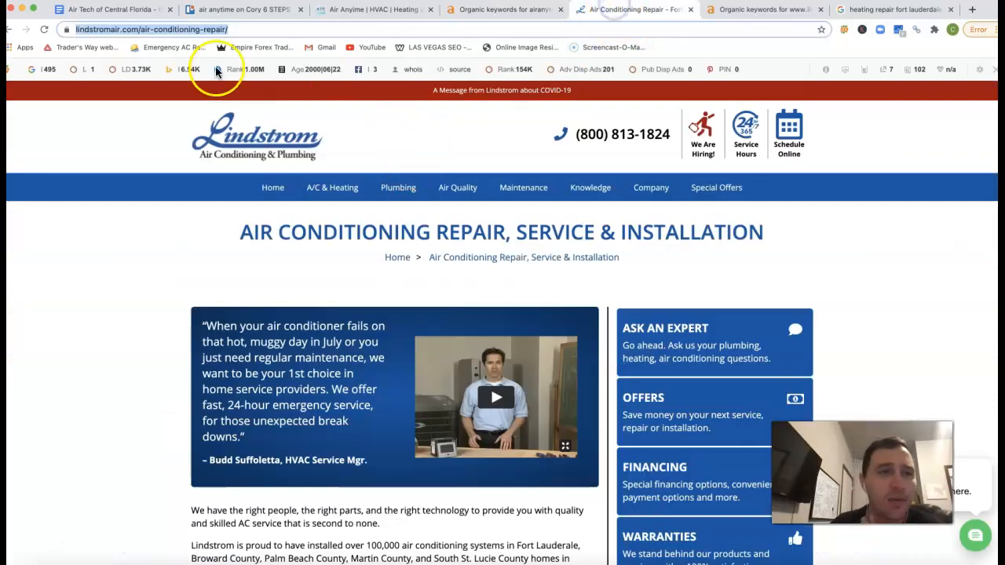
pyautogui.moveTo(588, 63)
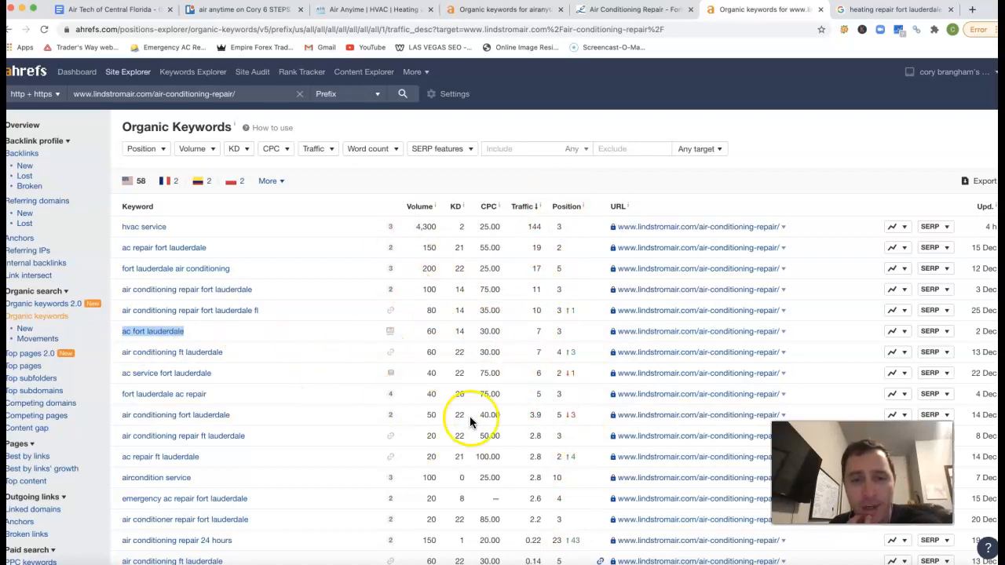
pyautogui.moveTo(352, 291)
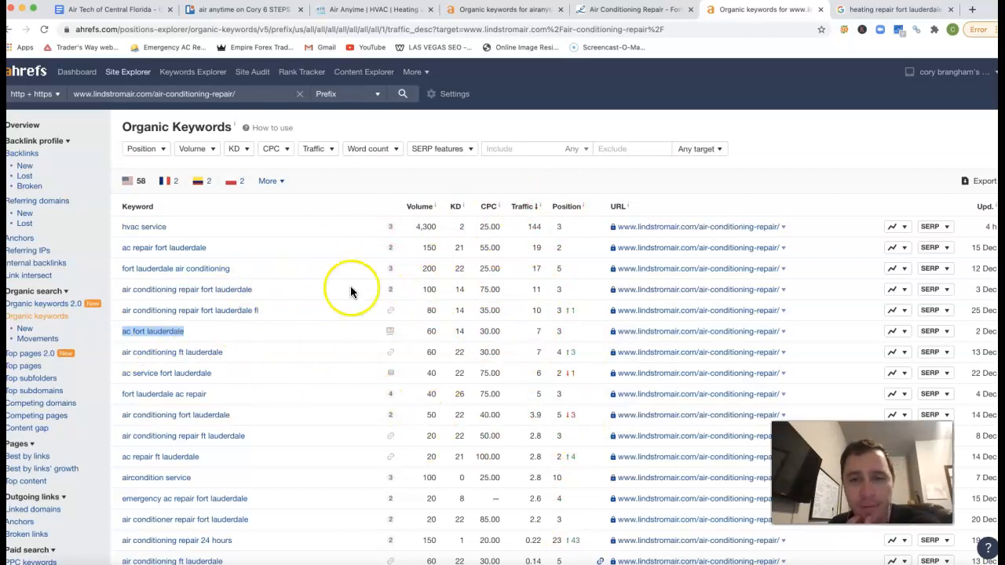
pyautogui.moveTo(220, 387)
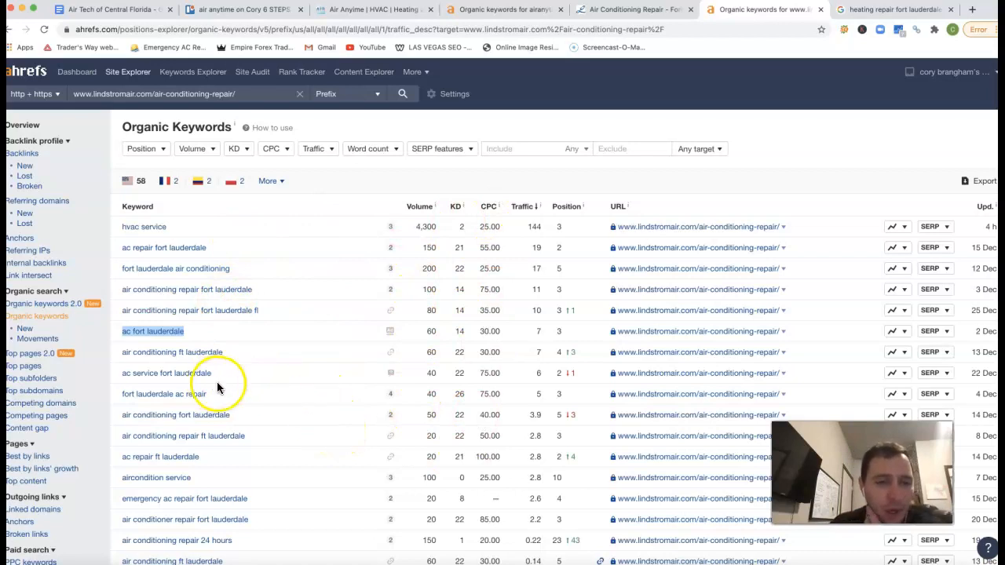
pyautogui.moveTo(156, 257)
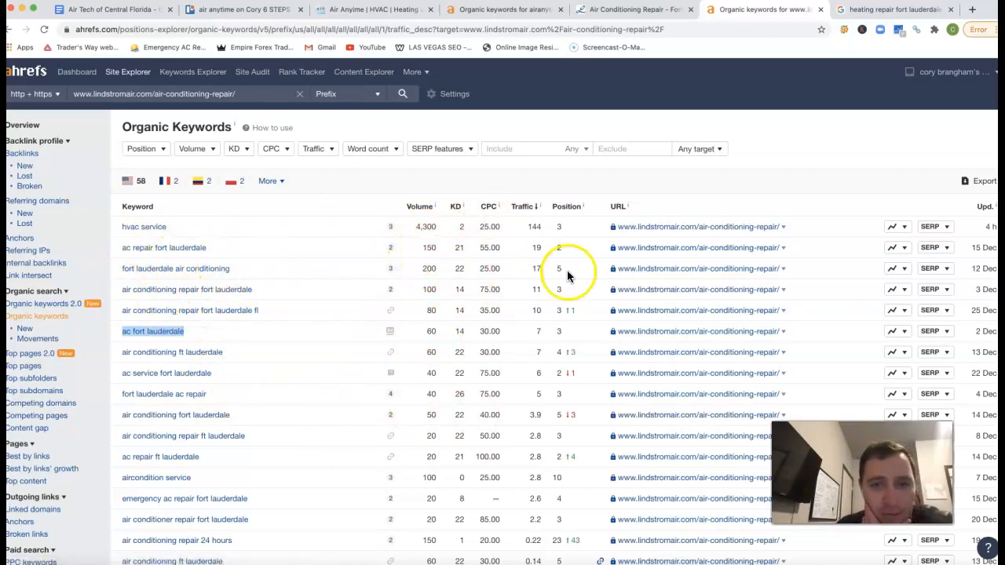
pyautogui.moveTo(436, 258)
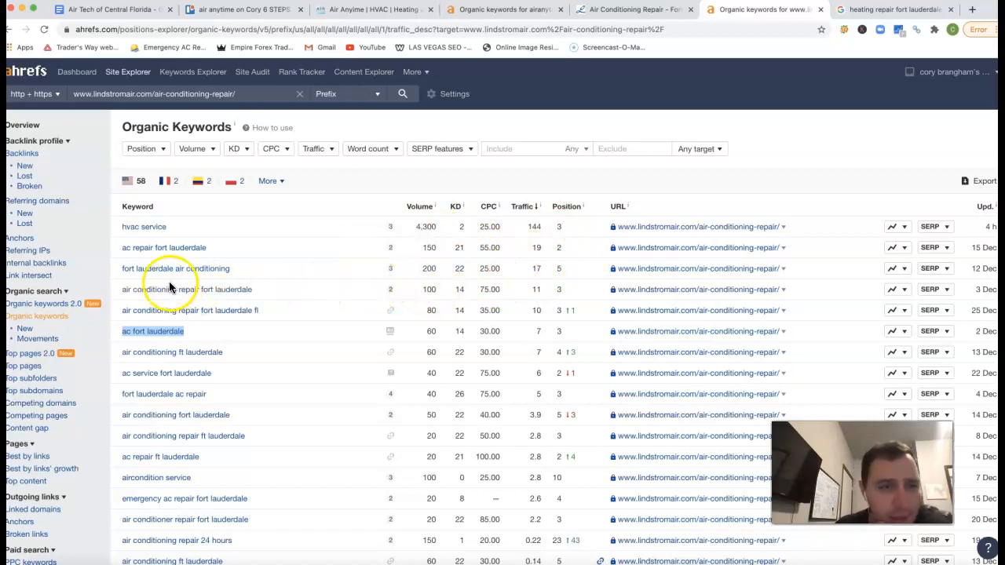
pyautogui.moveTo(302, 286)
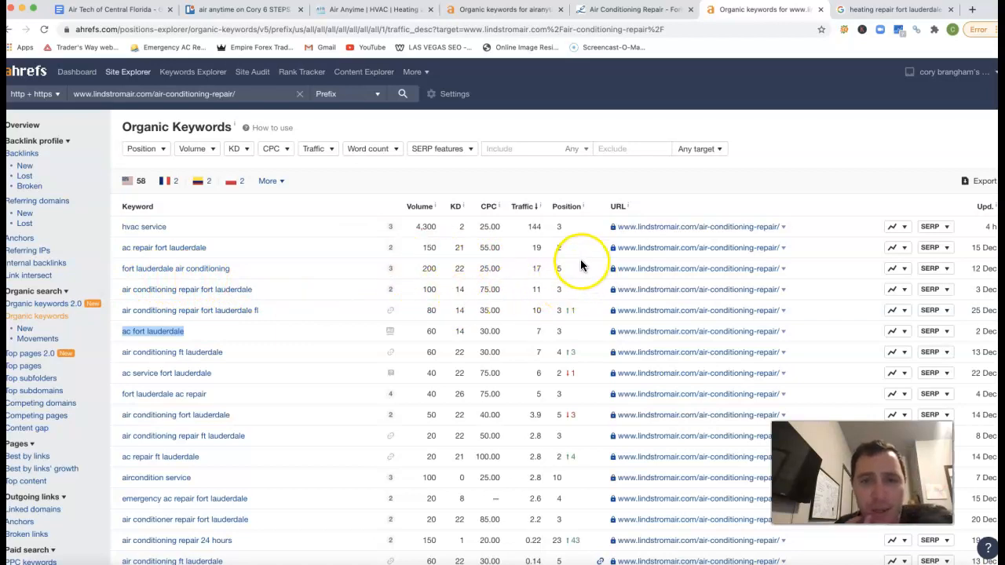
pyautogui.moveTo(566, 286)
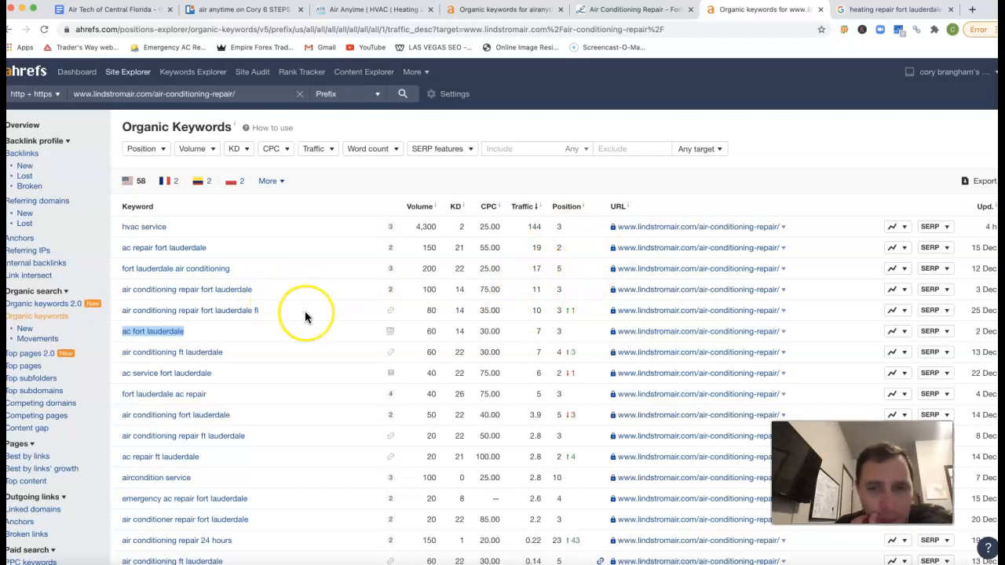
# Scroll the Ahrefs keywords for lindstromair.com/air-conditioning-repair/, including hvac service and ac repair fort lauderdale
pyautogui.scroll(-3)
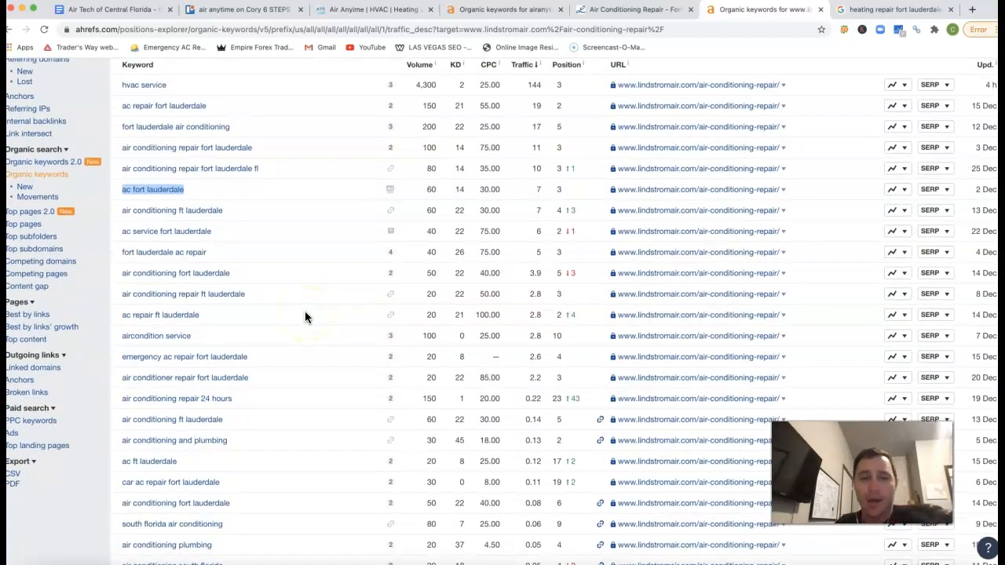
pyautogui.moveTo(472, 184)
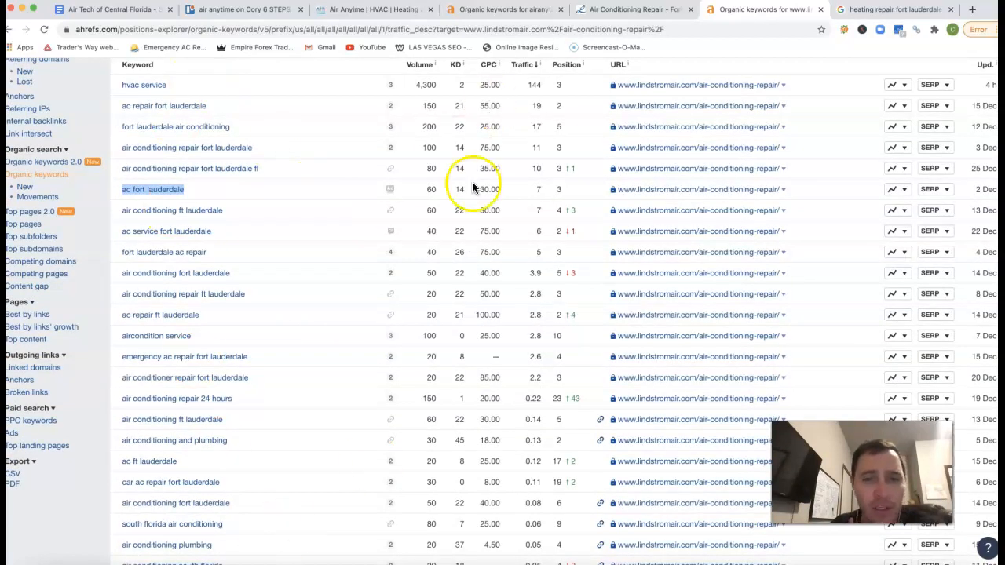
pyautogui.moveTo(196, 422)
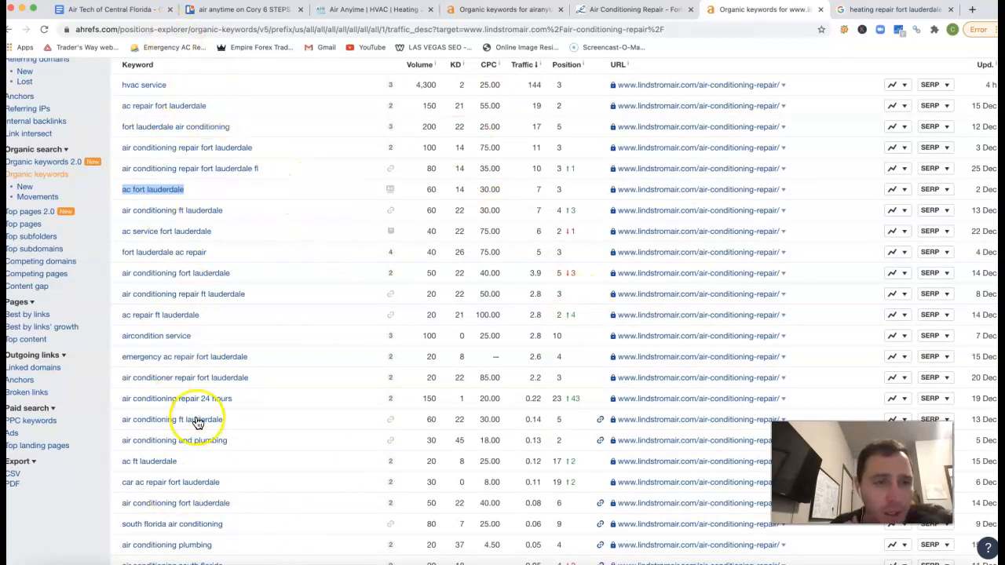